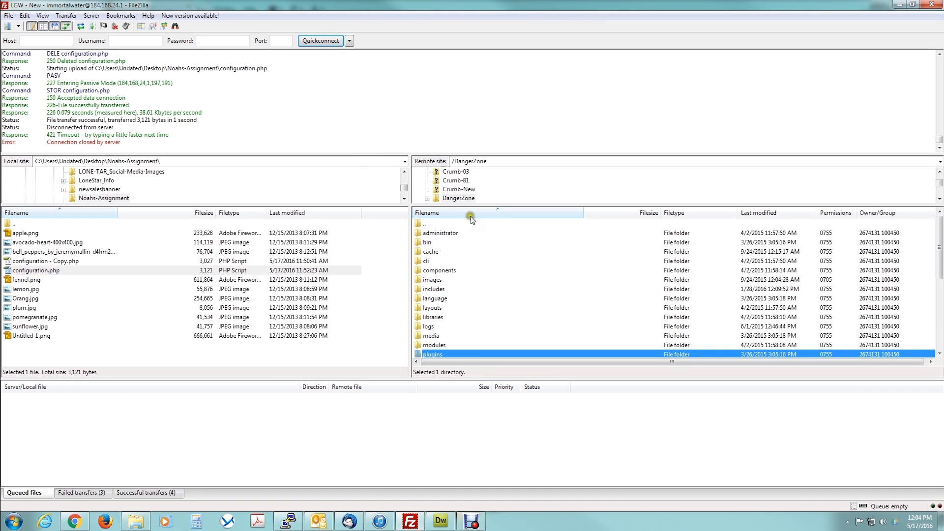
{"action": "mouse_move", "coordinate": [317, 151]}
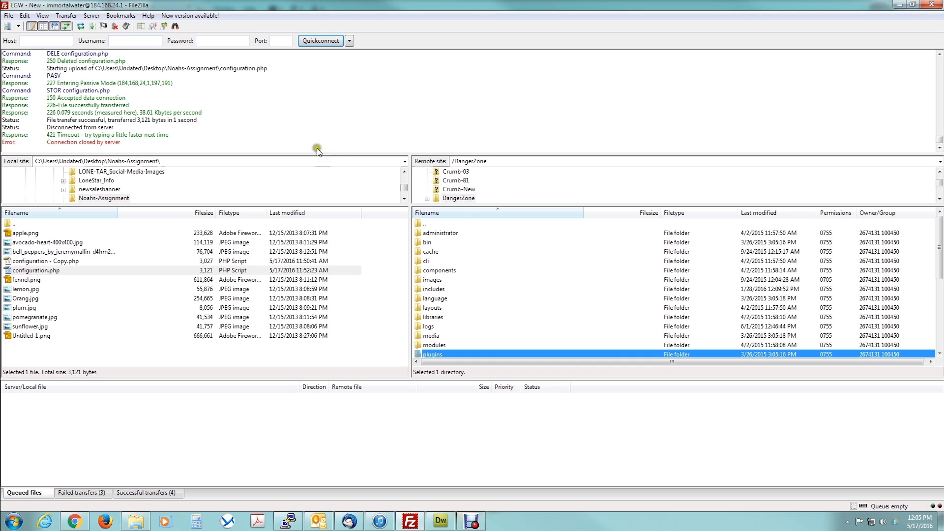
Open configuration.php from the Noahs-Assignment folder in Dreamweaver.
{"action": "scroll", "scroll_direction": "down", "scroll_amount": 3}
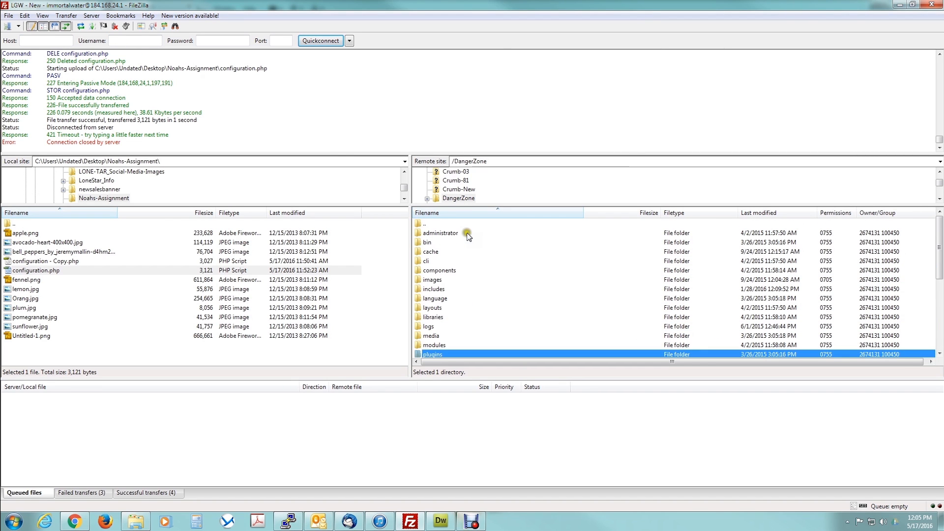
{"action": "mouse_move", "coordinate": [382, 187]}
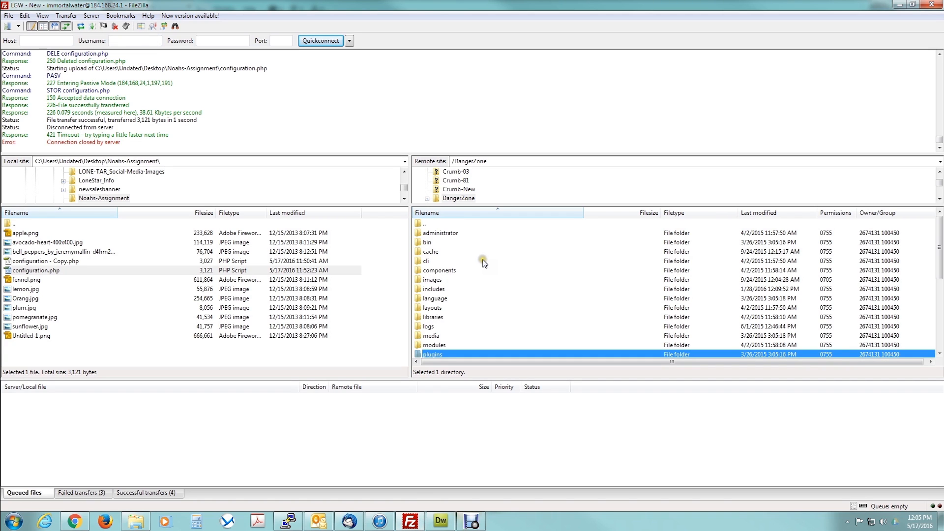
{"action": "mouse_move", "coordinate": [511, 265]}
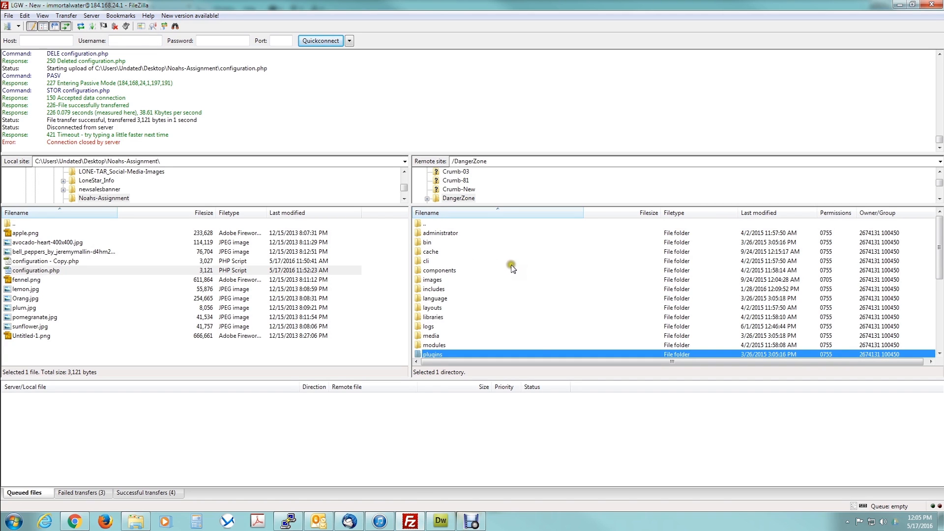
{"action": "scroll", "scroll_direction": "down", "scroll_amount": 3}
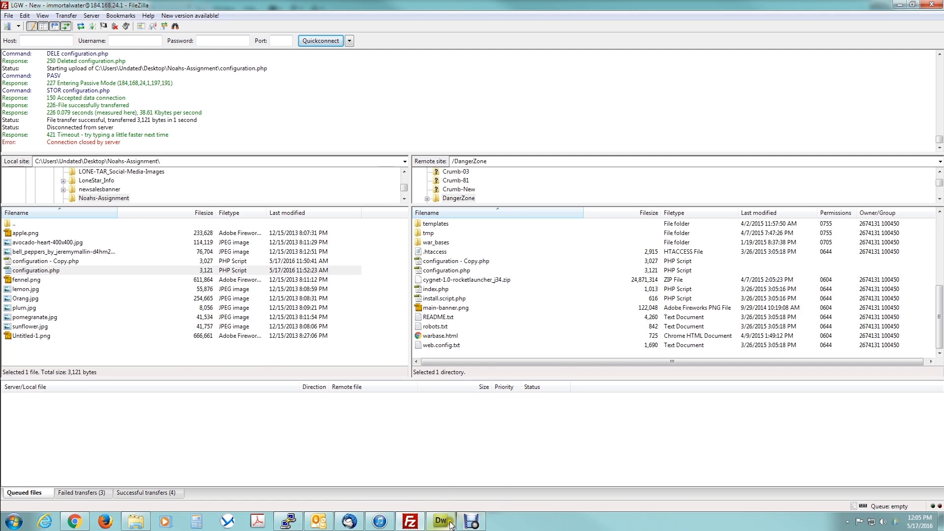
{"action": "left_click", "coordinate": [440, 520]}
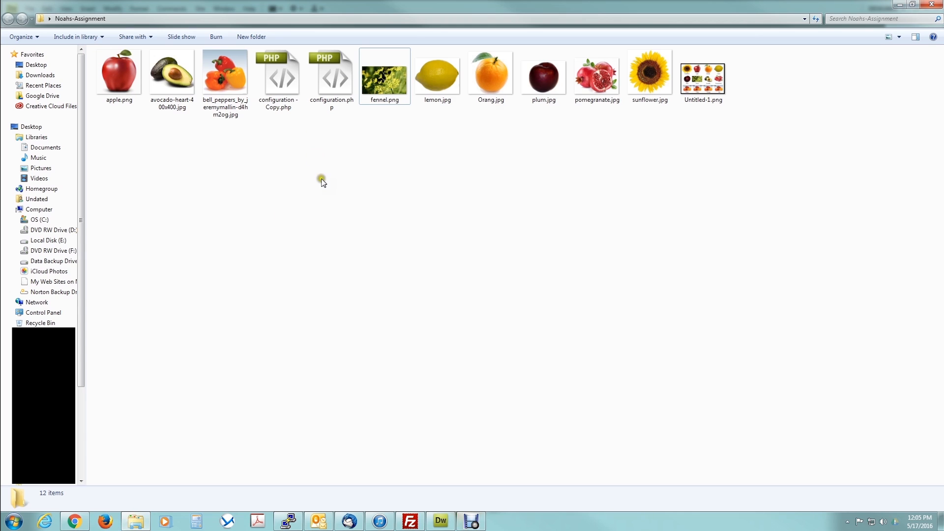
{"action": "mouse_move", "coordinate": [331, 72]}
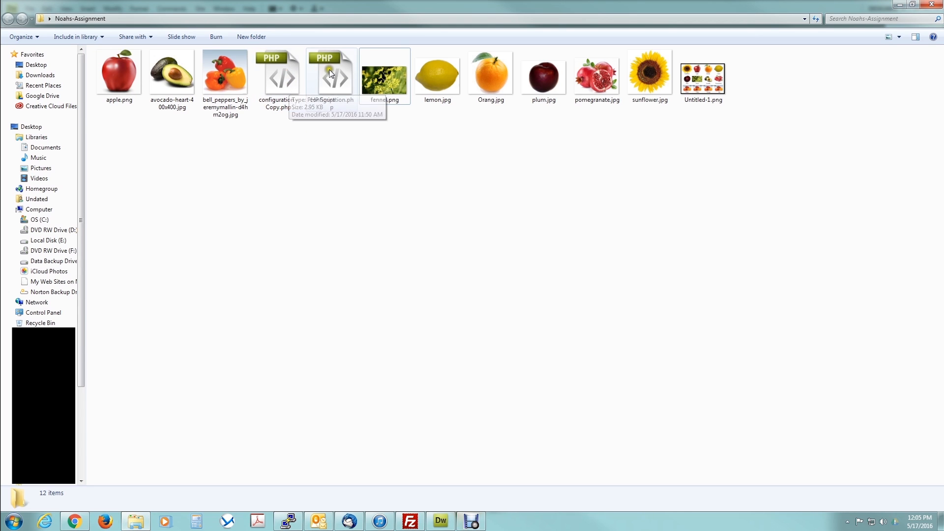
{"action": "left_click", "coordinate": [440, 520]}
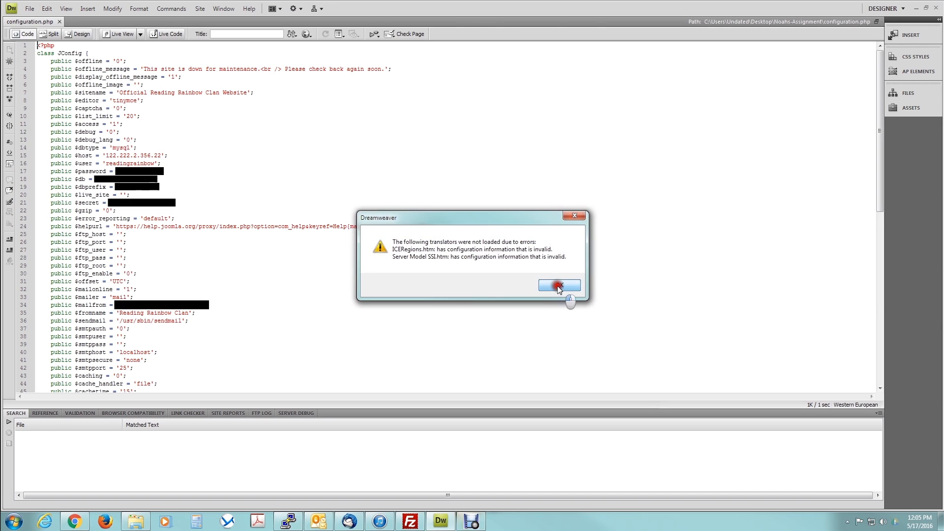
Dismiss the translator error and select the $host value on the database host line.
{"action": "left_click", "coordinate": [558, 285]}
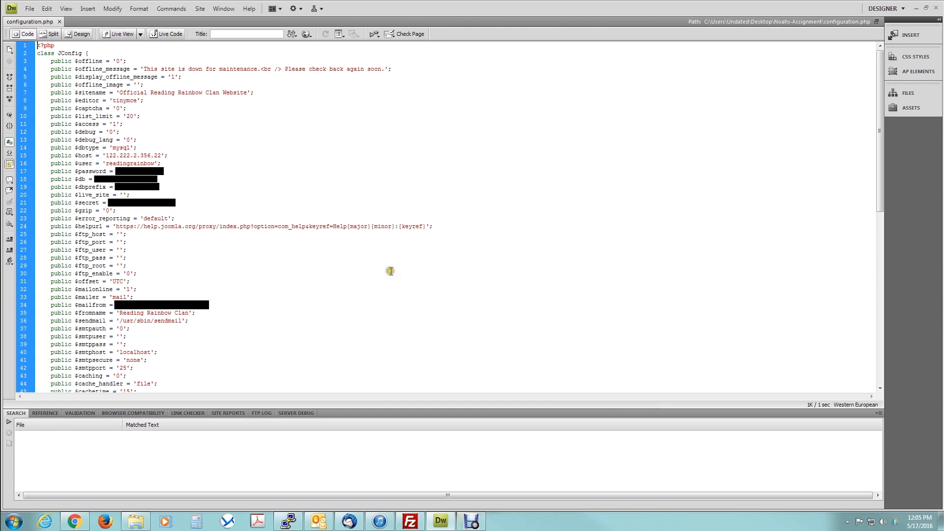
{"action": "mouse_move", "coordinate": [385, 257]}
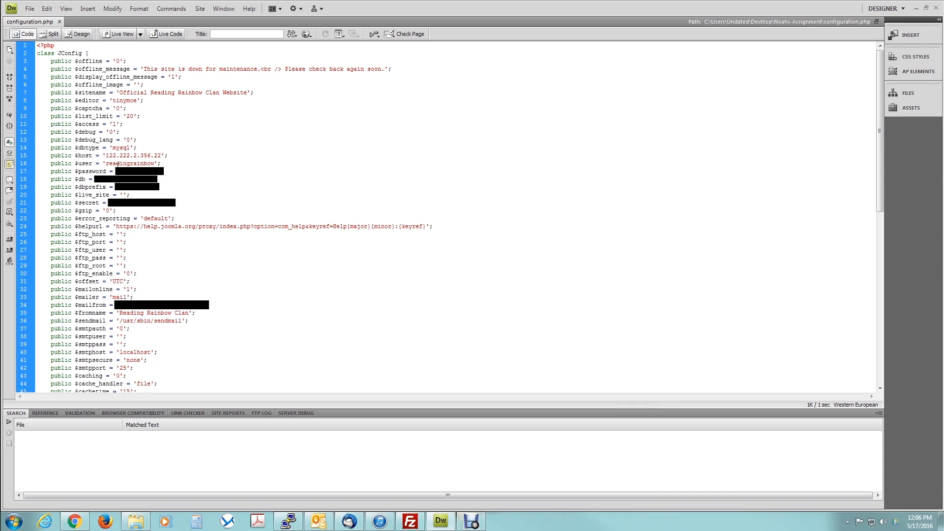
{"action": "mouse_move", "coordinate": [75, 155]}
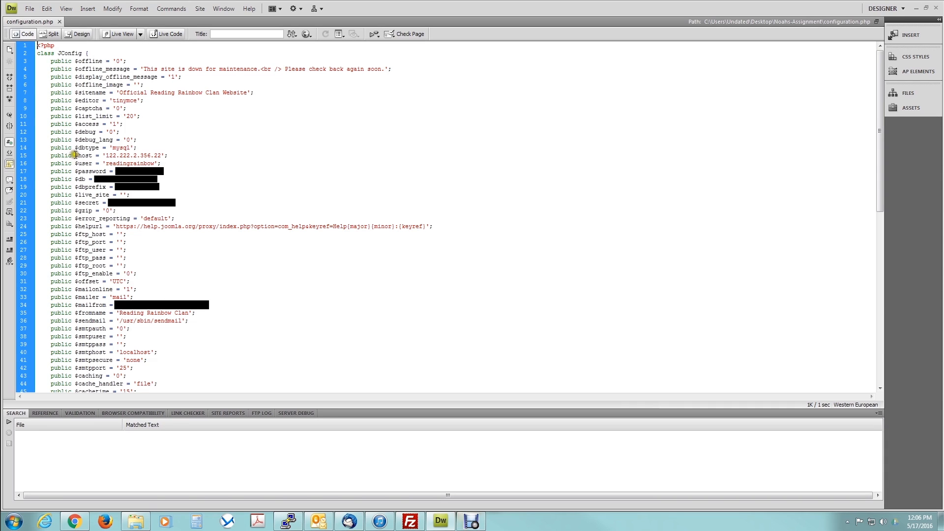
{"action": "double_click", "coordinate": [78, 155]}
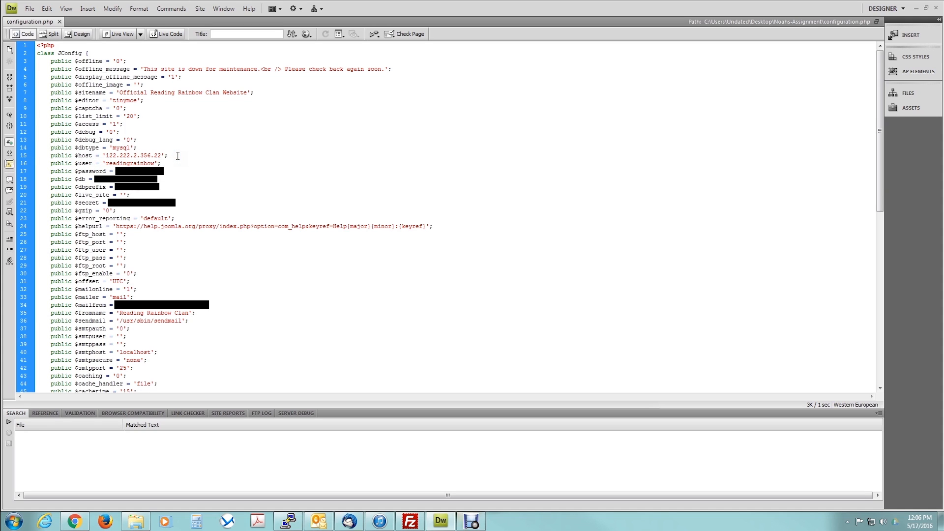
{"action": "double_click", "coordinate": [121, 156]}
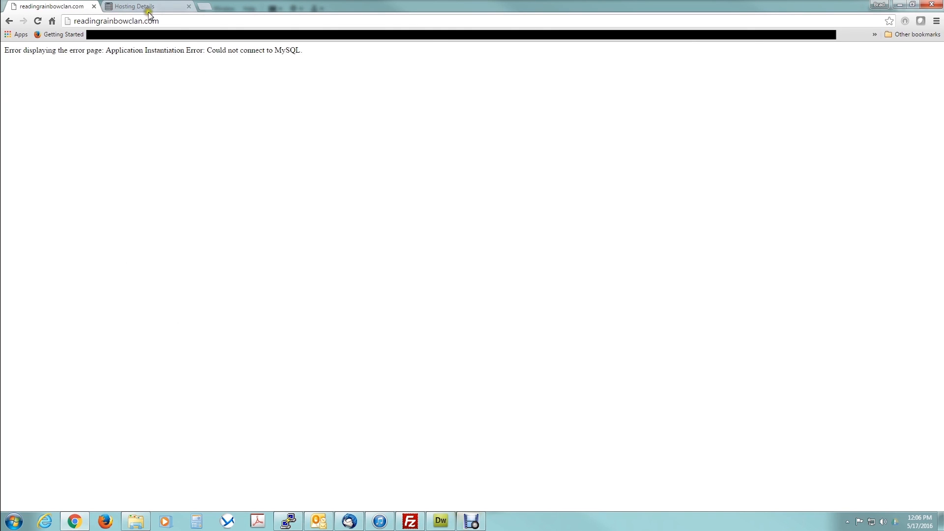
Open Manage Databases from the GoDaddy Hosting Details page.
{"action": "left_click", "coordinate": [148, 6]}
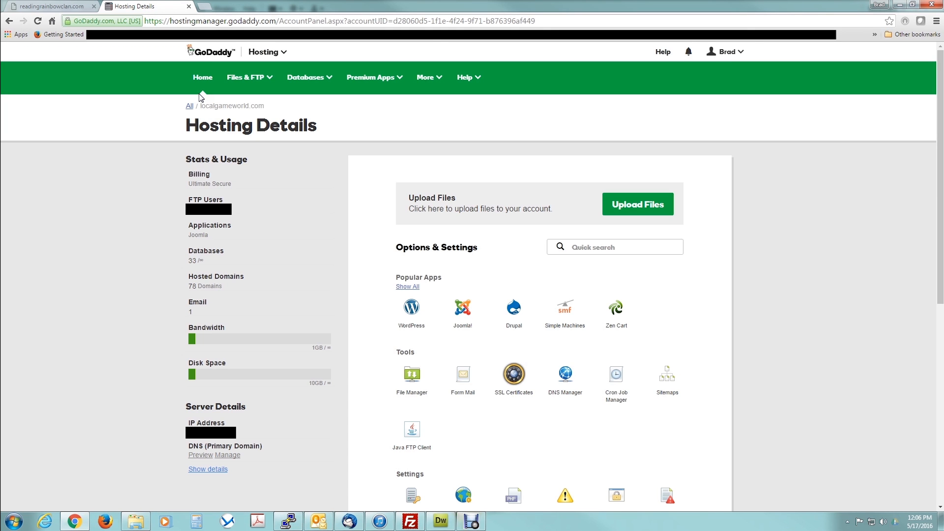
{"action": "mouse_move", "coordinate": [724, 186]}
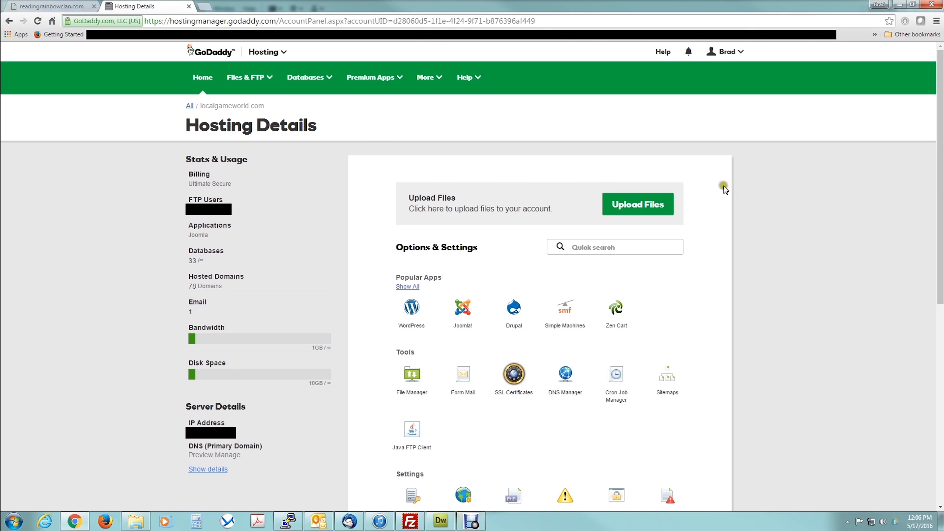
{"action": "mouse_move", "coordinate": [740, 191]}
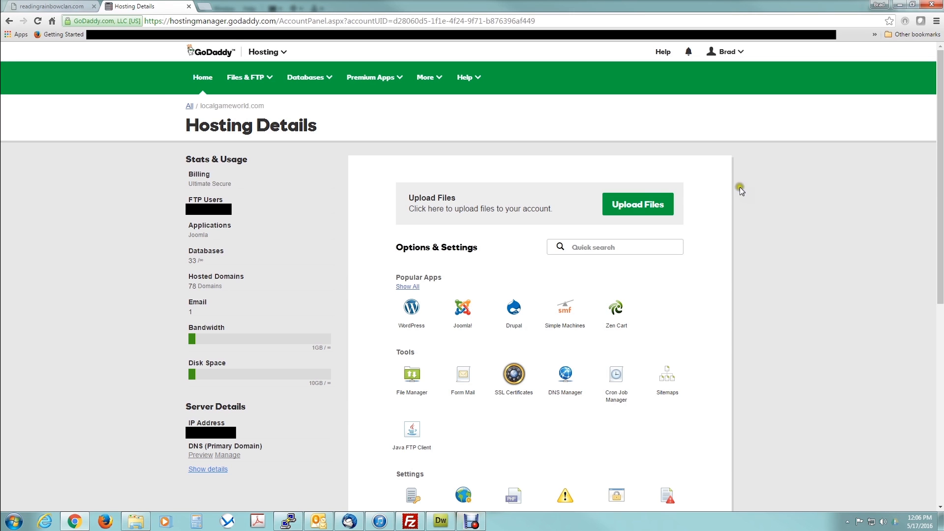
{"action": "mouse_move", "coordinate": [304, 243]}
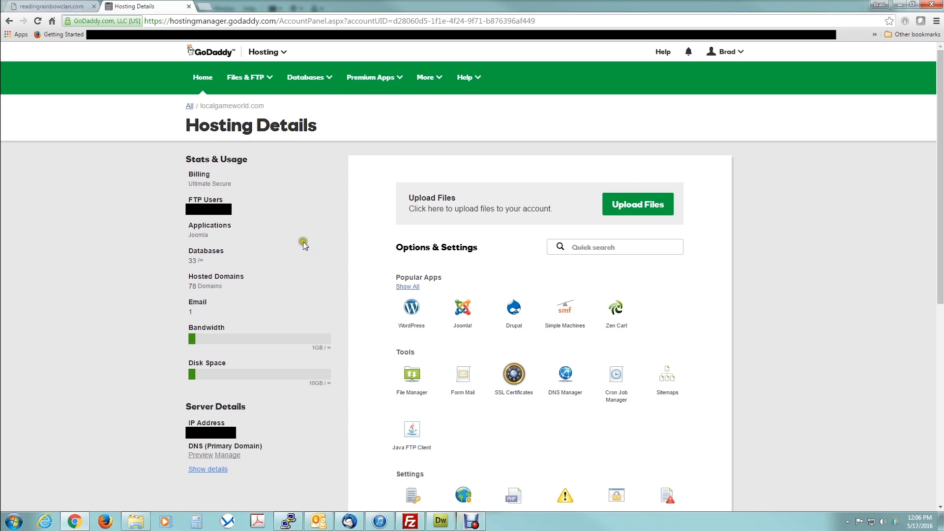
{"action": "scroll", "scroll_direction": "down", "scroll_amount": 3}
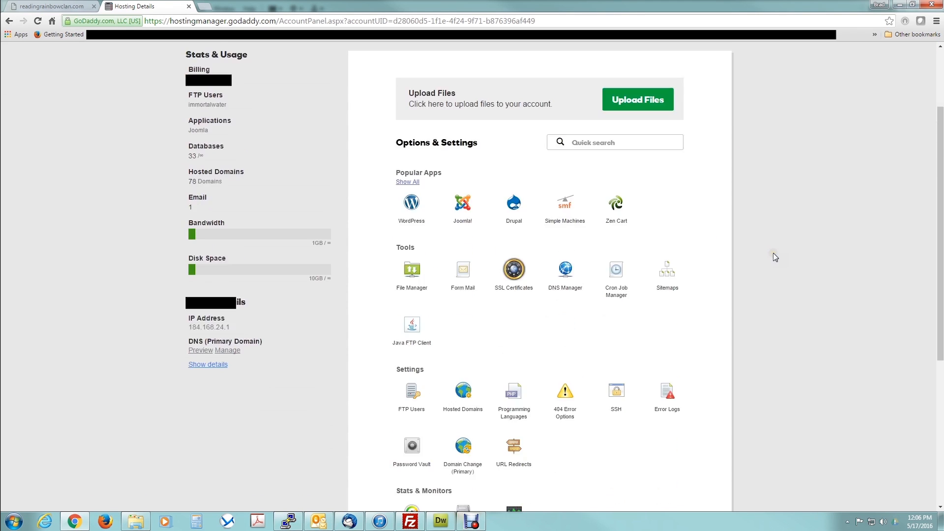
{"action": "scroll", "scroll_direction": "down", "scroll_amount": 3}
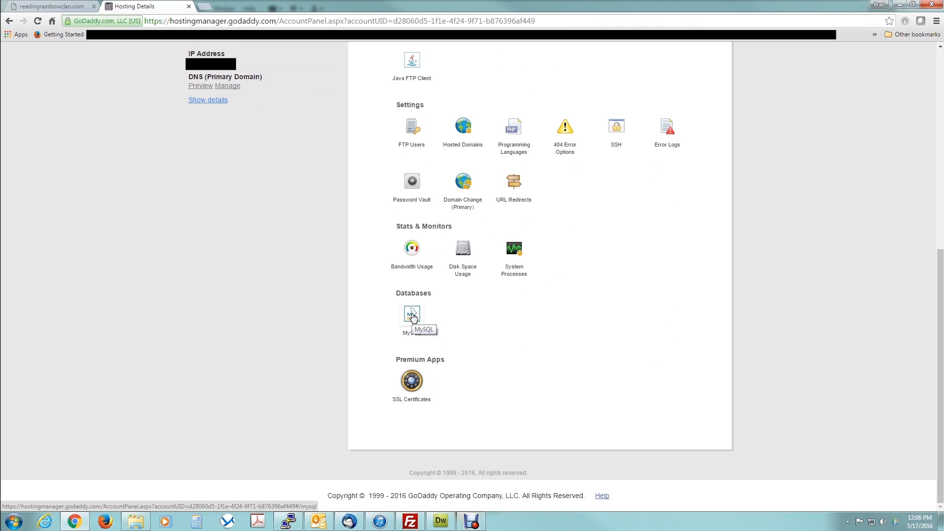
{"action": "left_click", "coordinate": [411, 314]}
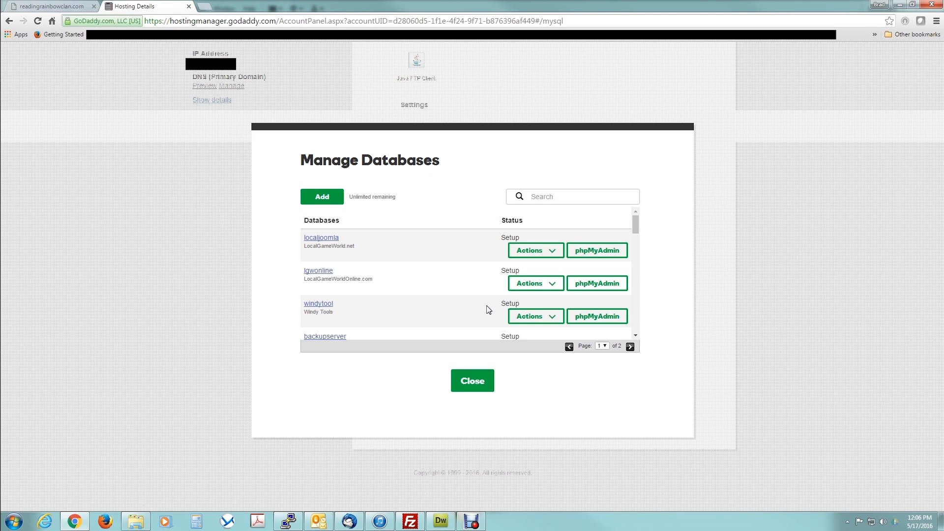
View readingrainbow's database details and hostname, then launch its phpMyAdmin.
{"action": "left_click", "coordinate": [631, 346]}
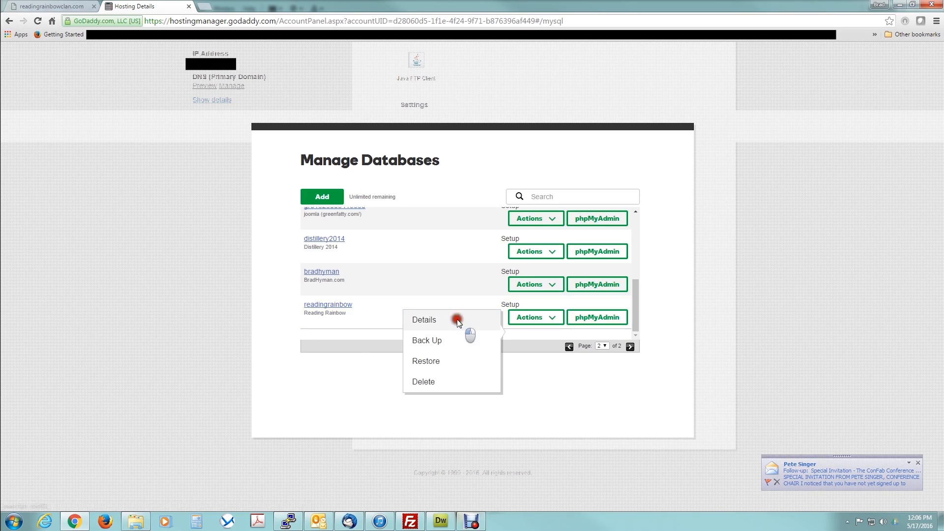
{"action": "left_click", "coordinate": [423, 319]}
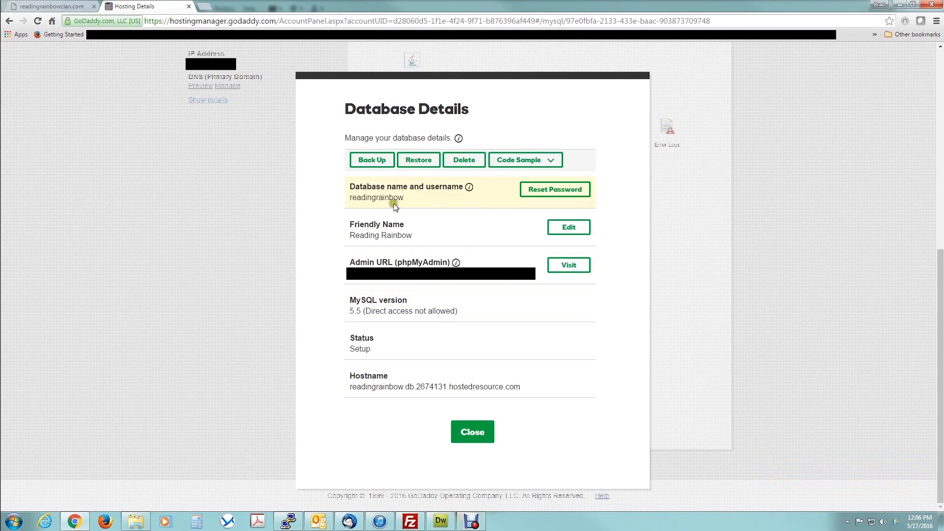
{"action": "mouse_move", "coordinate": [421, 202]}
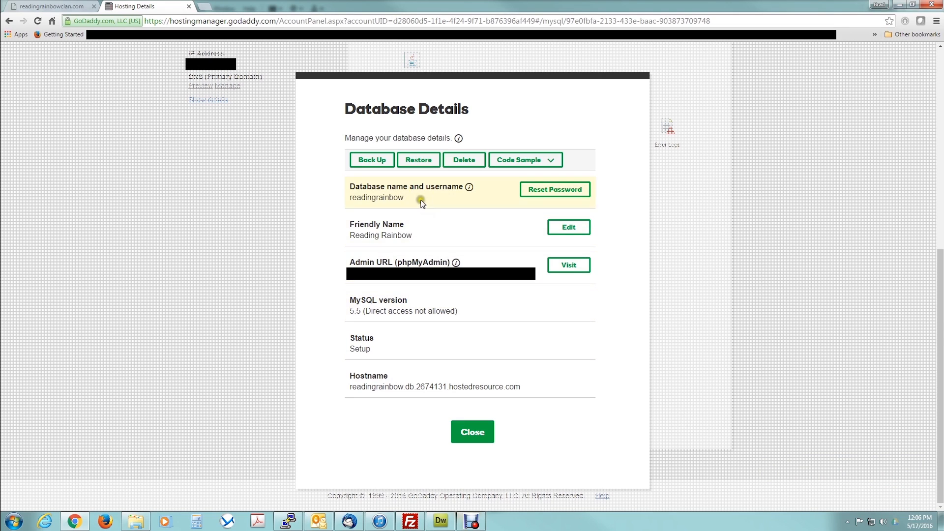
{"action": "mouse_move", "coordinate": [435, 378]}
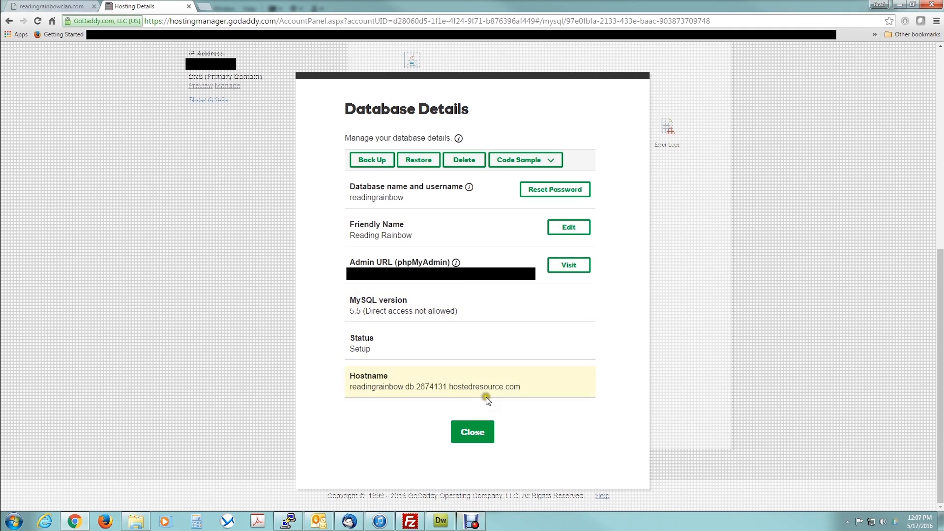
{"action": "left_click", "coordinate": [472, 432]}
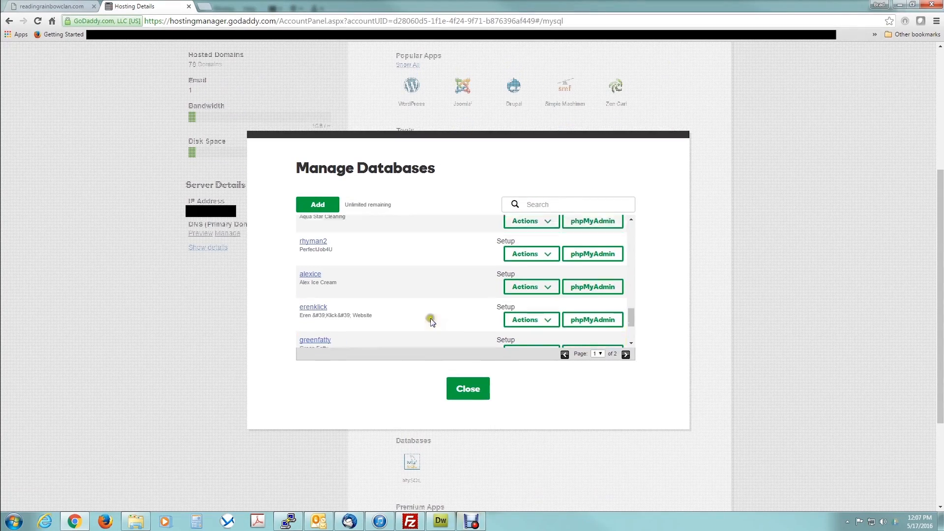
{"action": "left_click", "coordinate": [625, 354]}
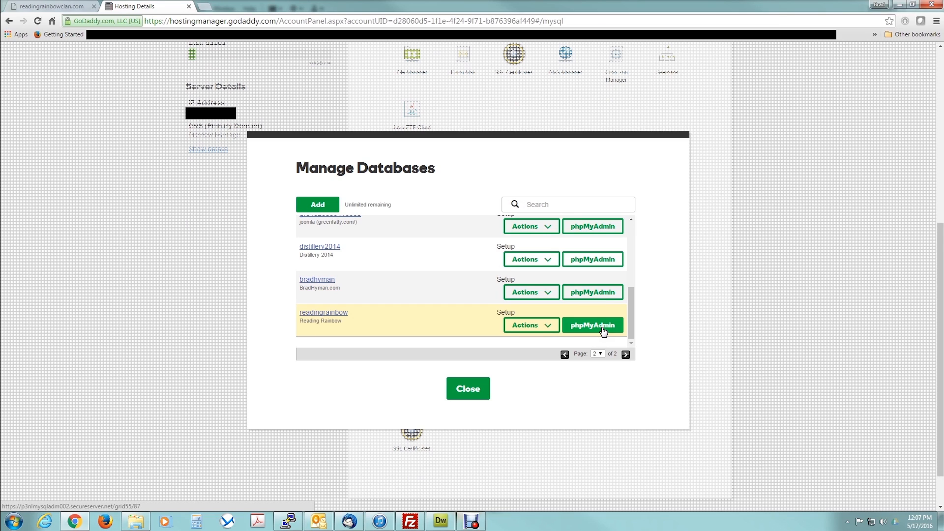
{"action": "left_click", "coordinate": [592, 325]}
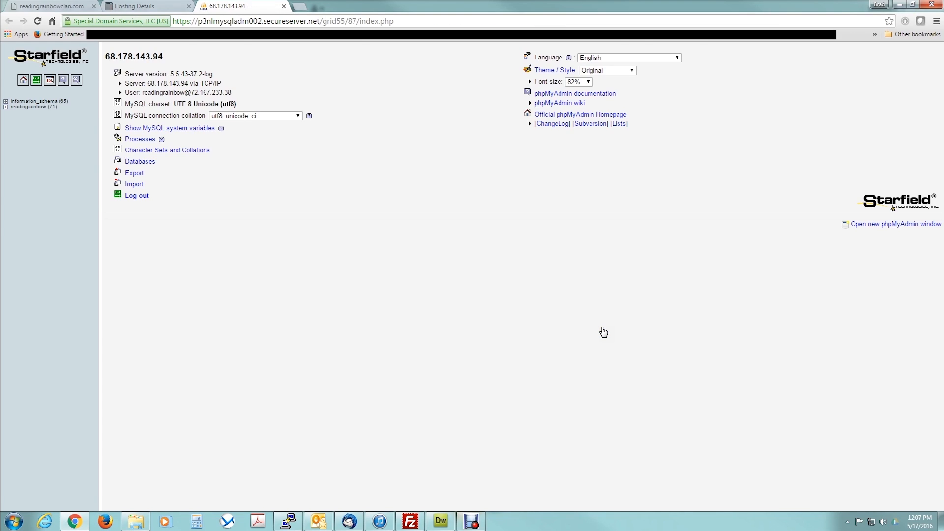
{"action": "mouse_move", "coordinate": [417, 174]}
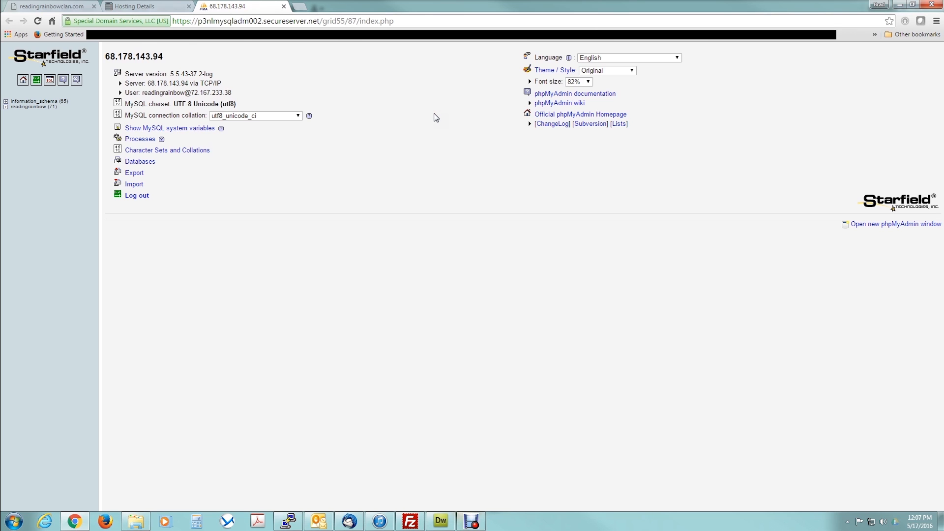
Select the server IP 68.178.143.94 in phpMyAdmin and switch back to Dreamweaver.
{"action": "left_click", "coordinate": [144, 6]}
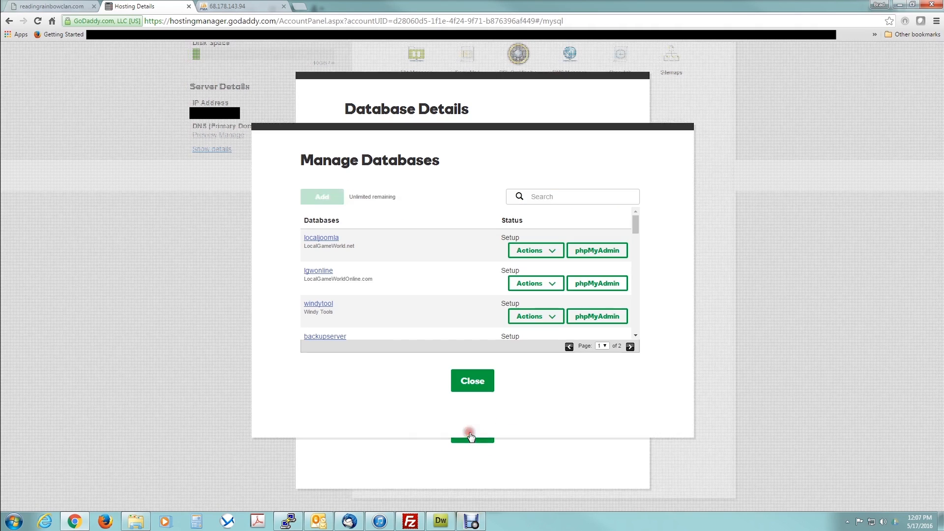
{"action": "left_click", "coordinate": [228, 6]}
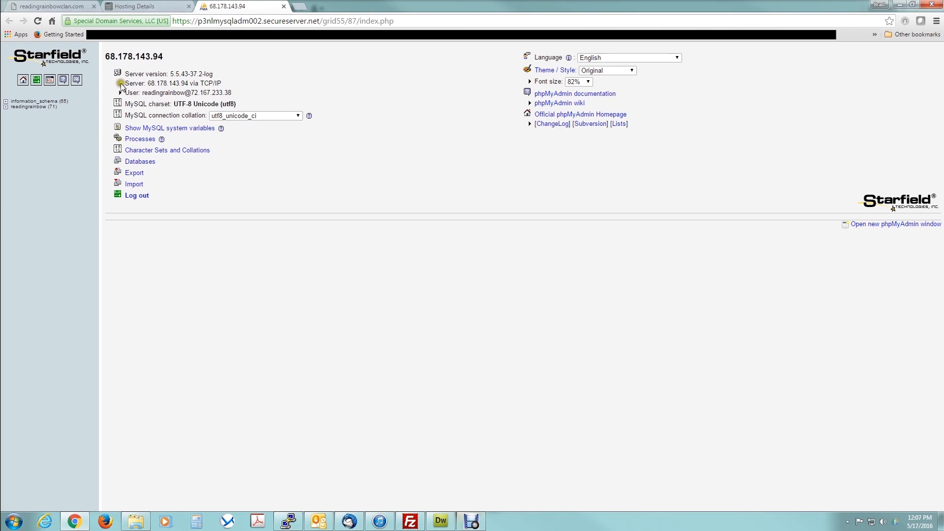
{"action": "left_click_drag", "start_coordinate": [143, 83], "coordinate": [171, 84]}
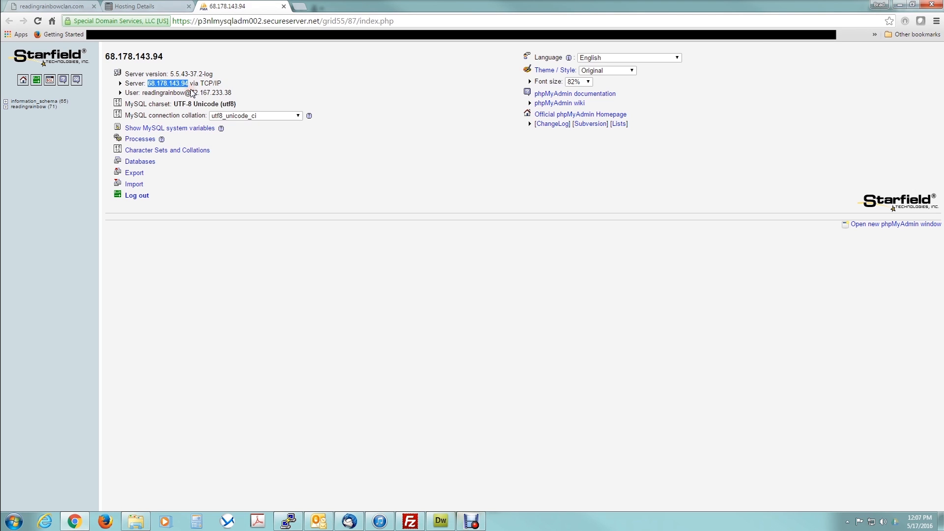
{"action": "left_click", "coordinate": [440, 521]}
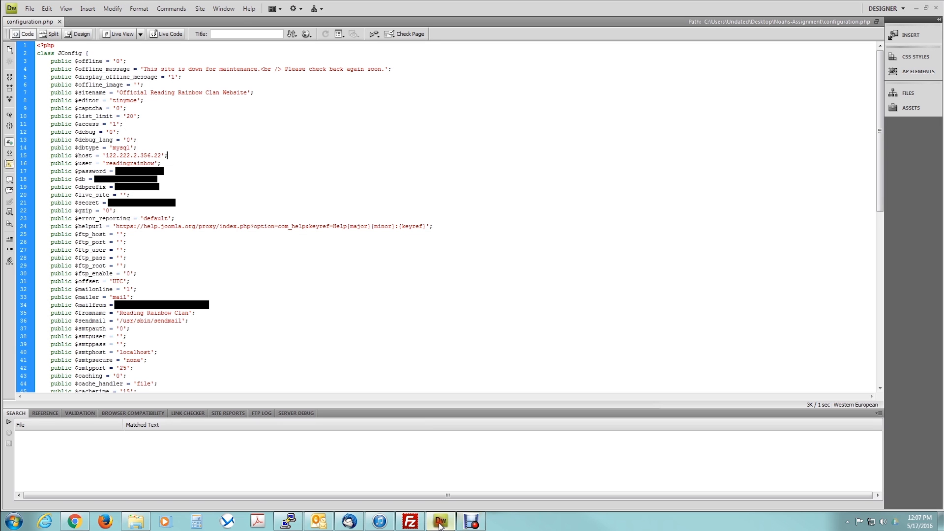
Overwrite the $host IP on line 15 with 68.178.143.94.
{"action": "double_click", "coordinate": [132, 155]}
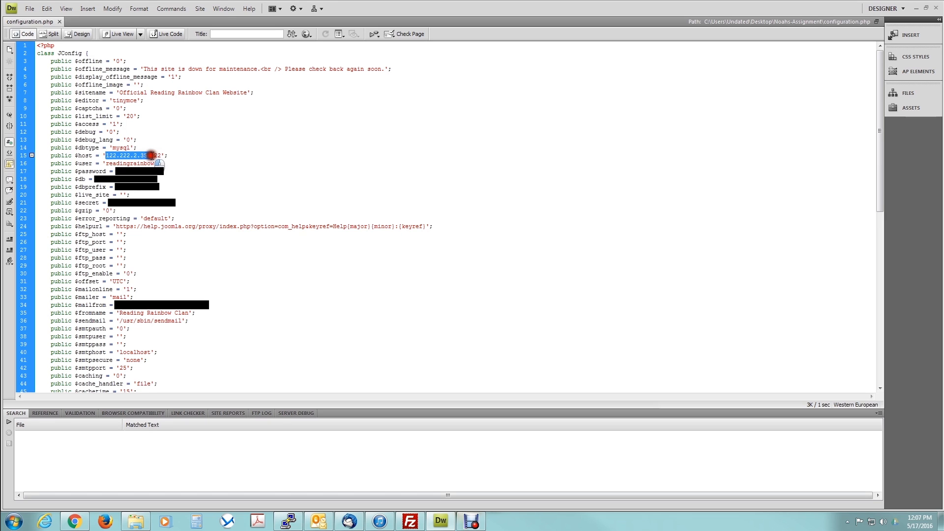
{"action": "type", "text": "68.178.143.94"}
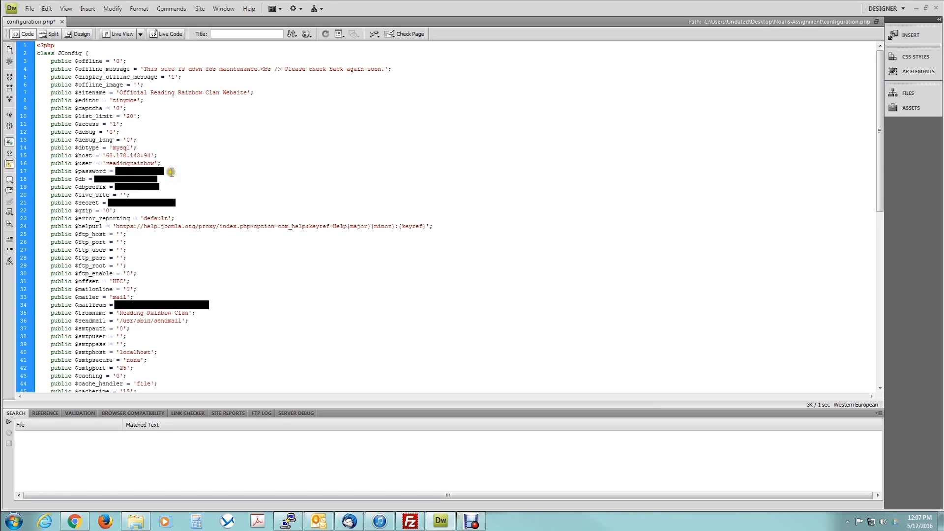
{"action": "left_click", "coordinate": [29, 9]}
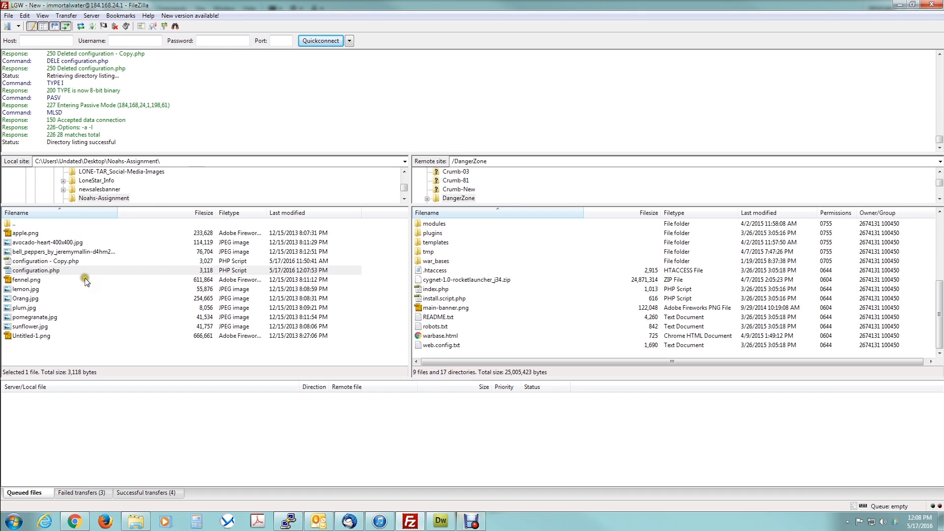
{"action": "mouse_move", "coordinate": [79, 274]}
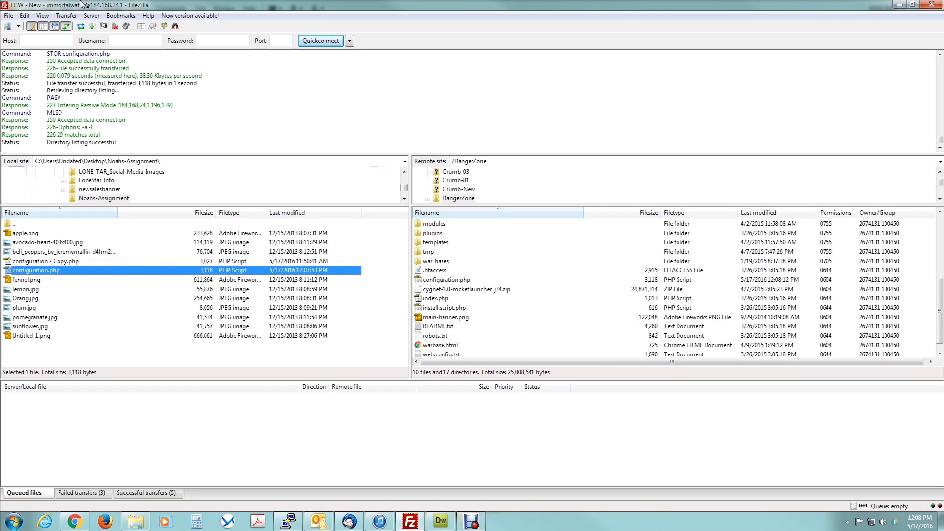
Switch back to Chrome after uploading configuration.php to /DangerZone.
{"action": "left_click", "coordinate": [74, 521]}
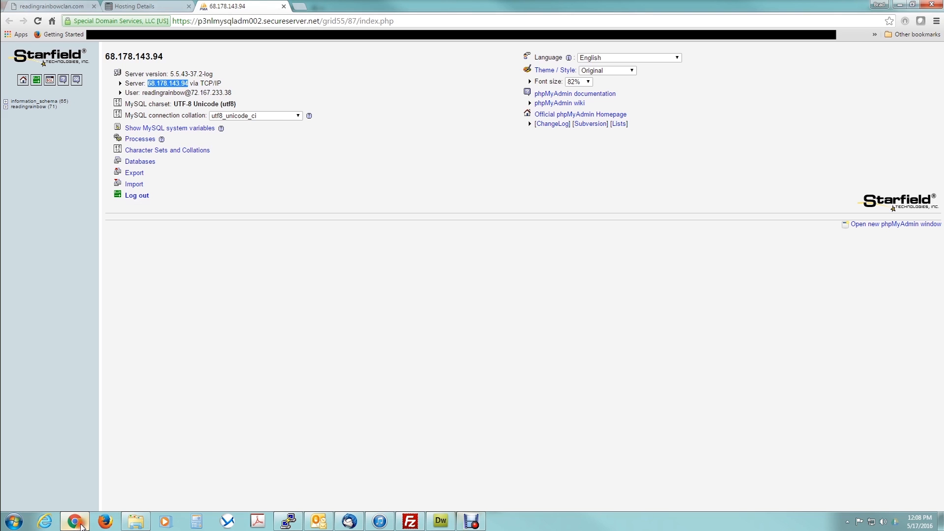
Reload the readingrainbowclan.com tab to show the clan home page.
{"action": "left_click", "coordinate": [51, 6]}
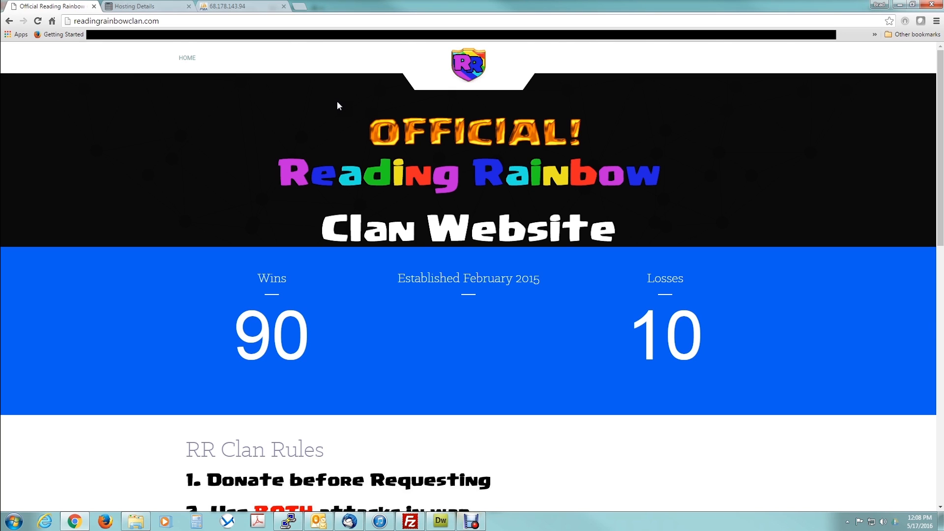
{"action": "mouse_move", "coordinate": [348, 129]}
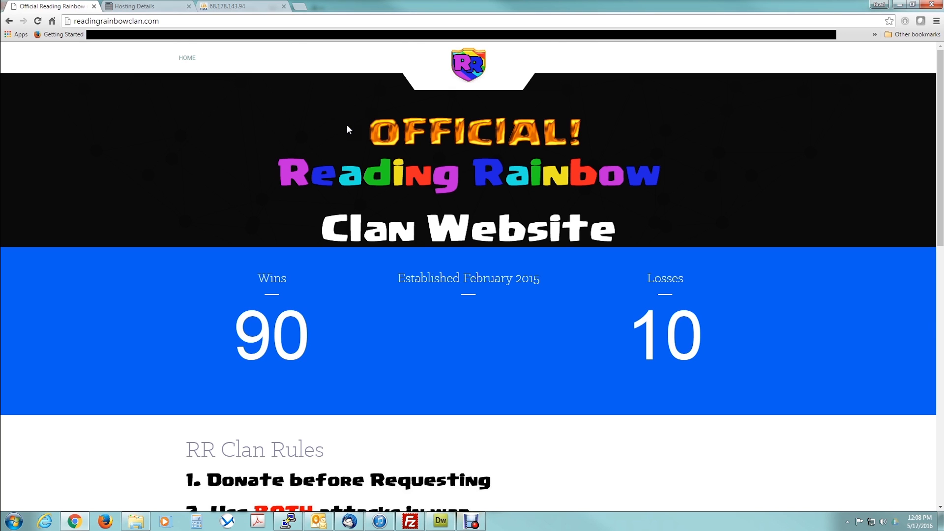